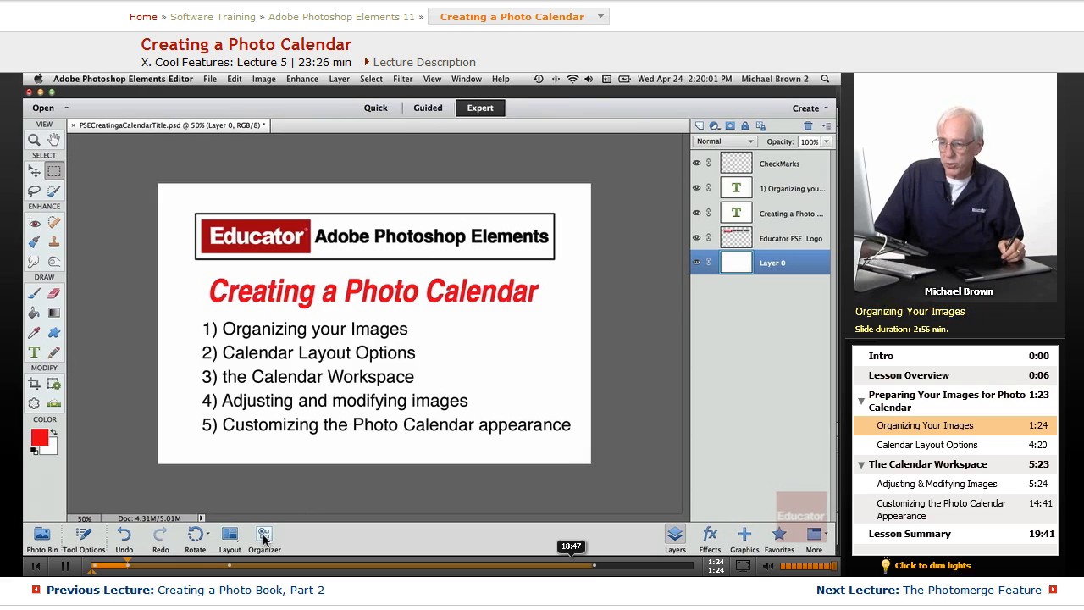
# - Switch from the Editor to the Organizer to view the Calendar Pics photos
pyautogui.click(264, 534)
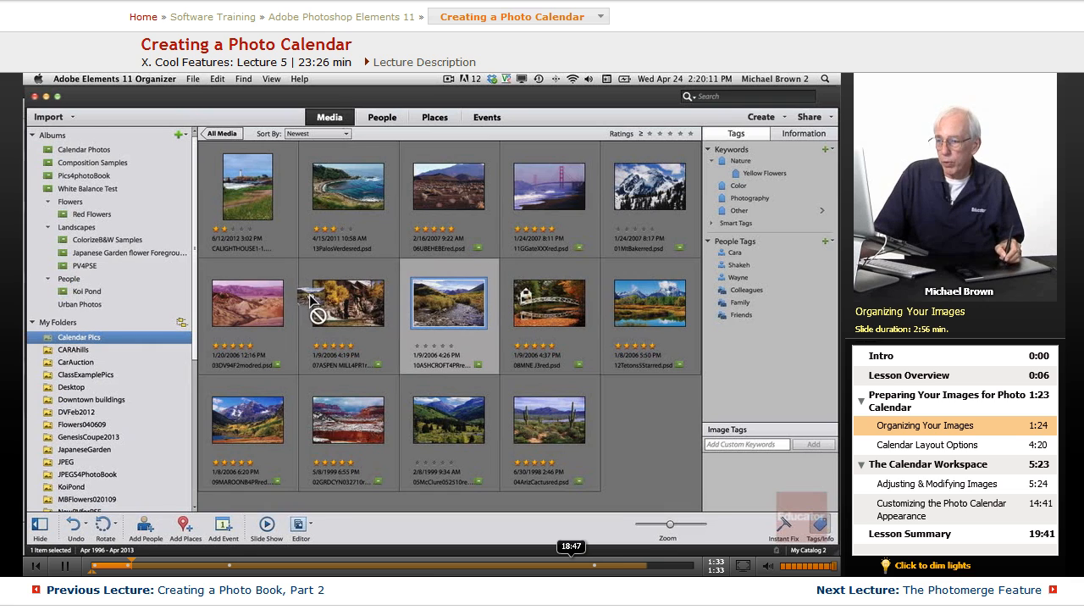
pyautogui.moveTo(640, 442)
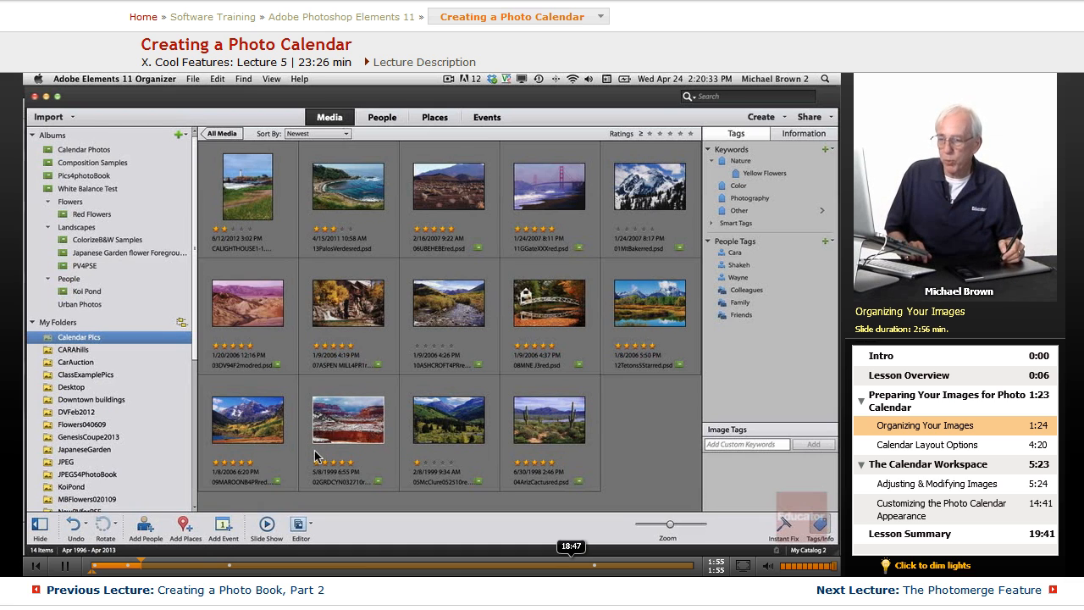
pyautogui.moveTo(386, 441)
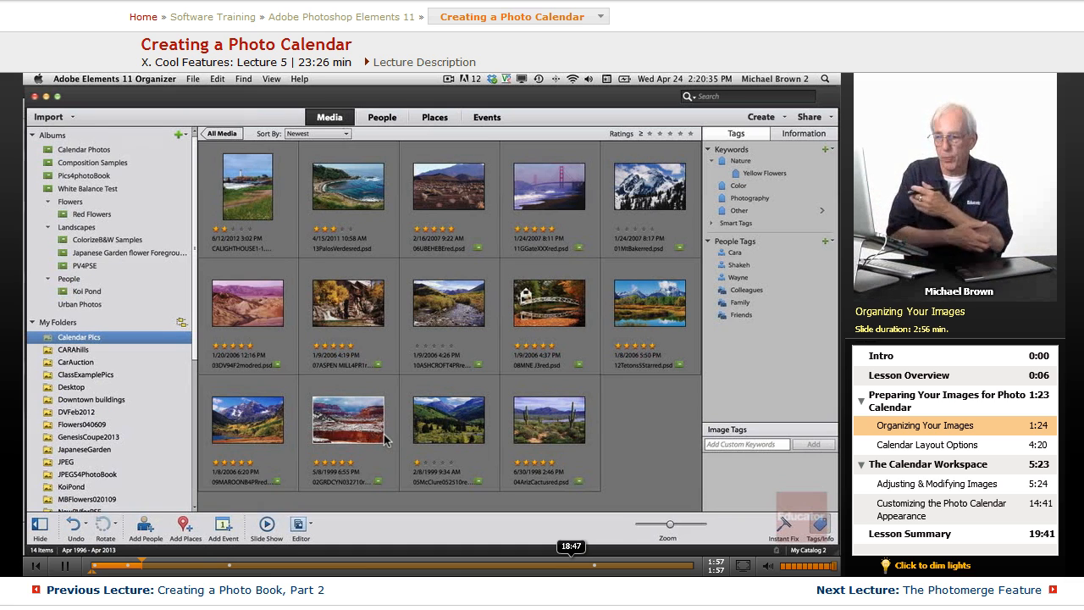
pyautogui.click(246, 193)
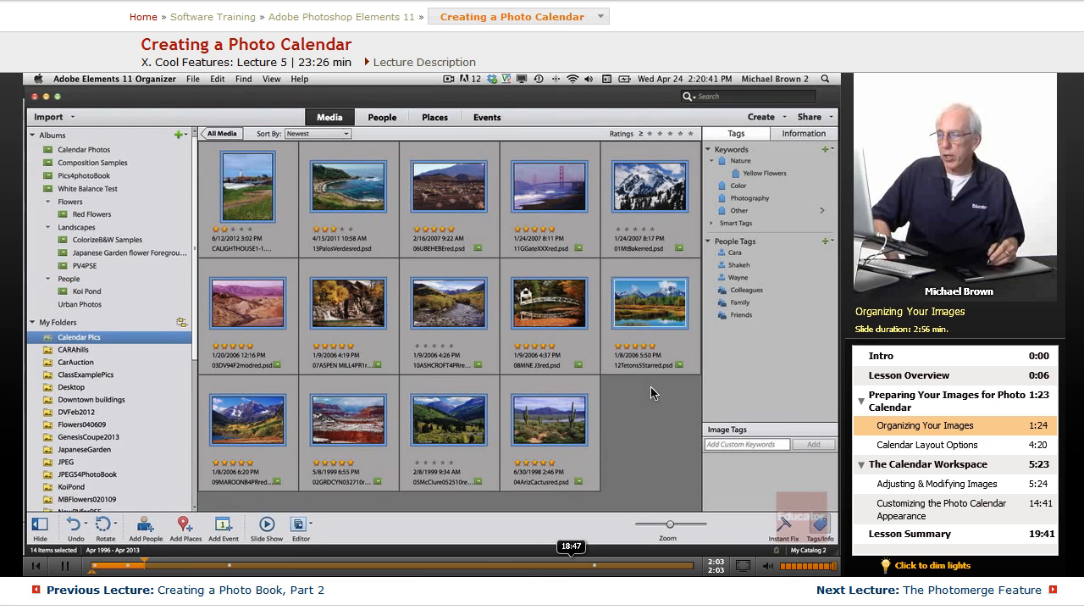
pyautogui.moveTo(554, 455)
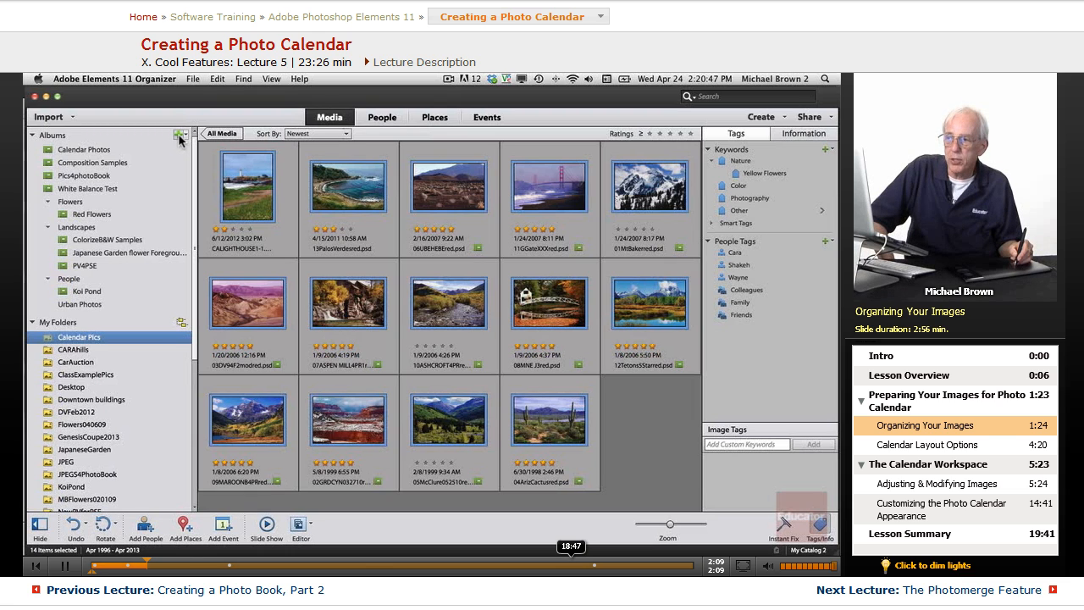
pyautogui.click(177, 135)
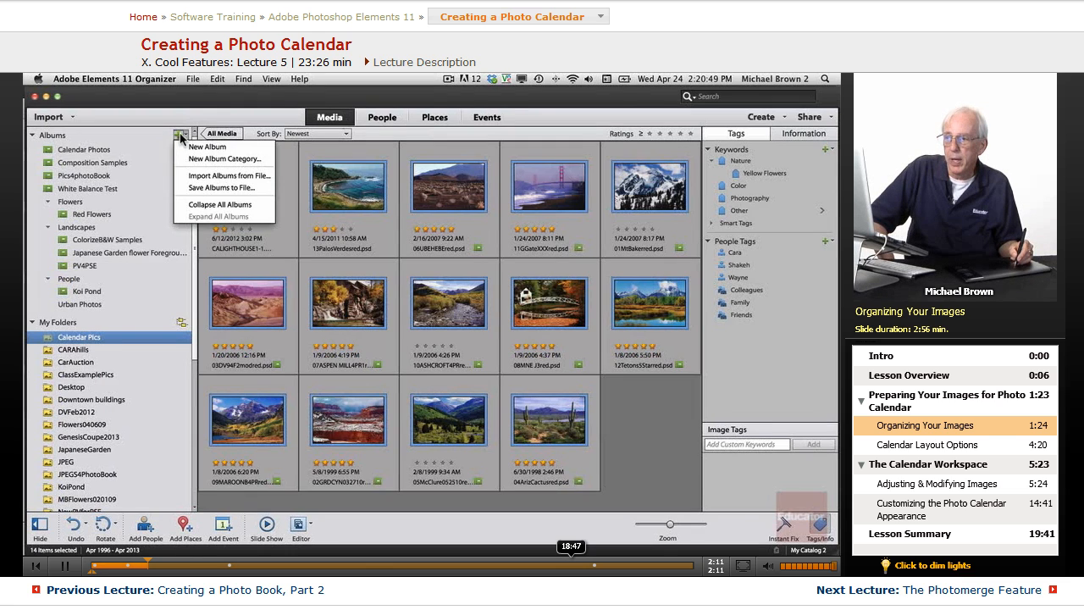
pyautogui.click(208, 146)
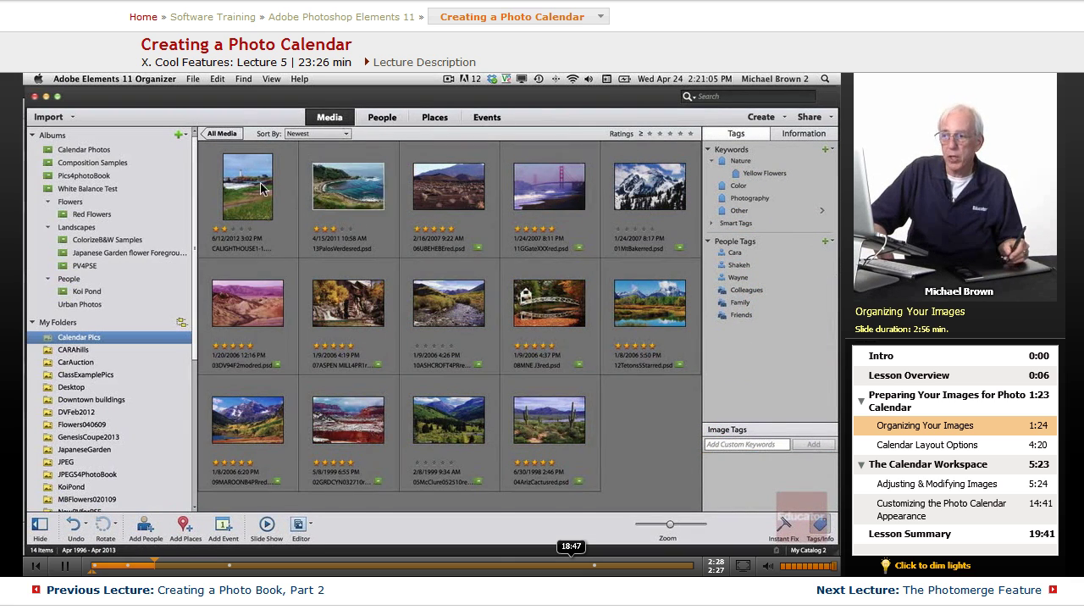
pyautogui.click(178, 135)
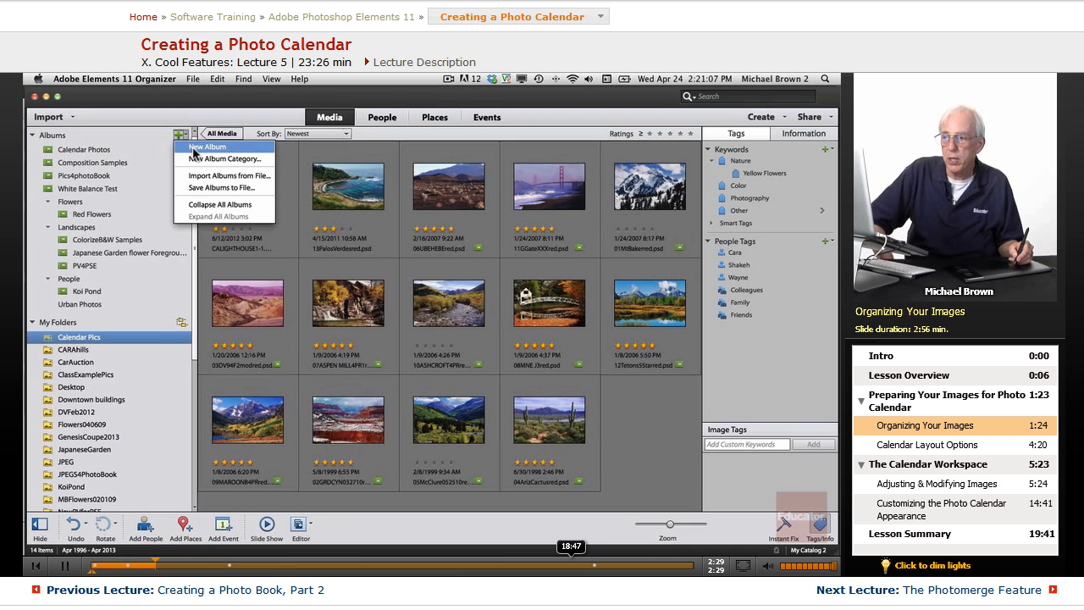
pyautogui.click(204, 146)
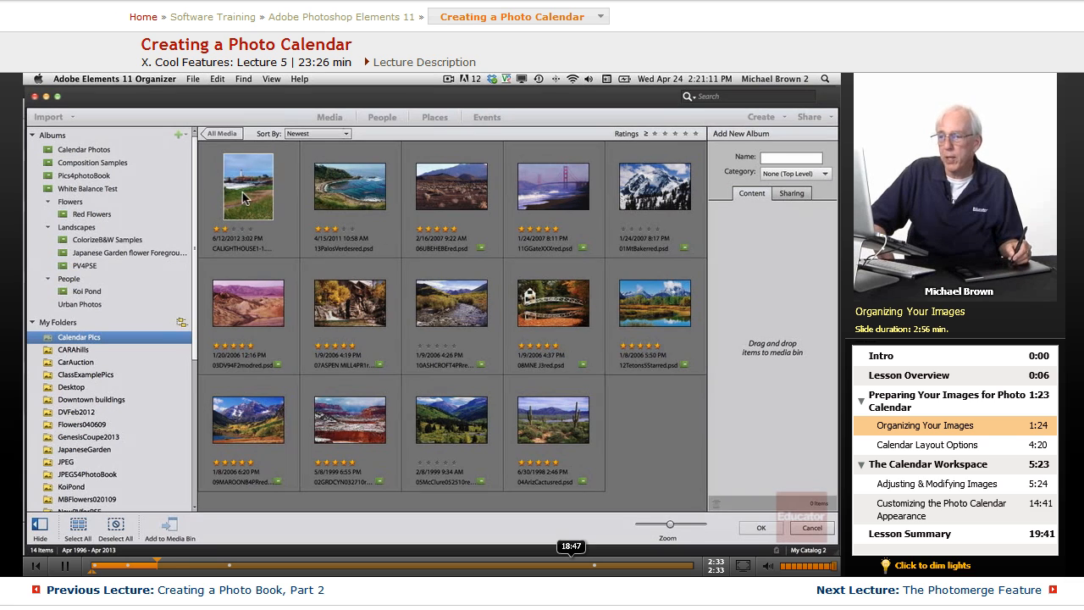
pyautogui.click(248, 190)
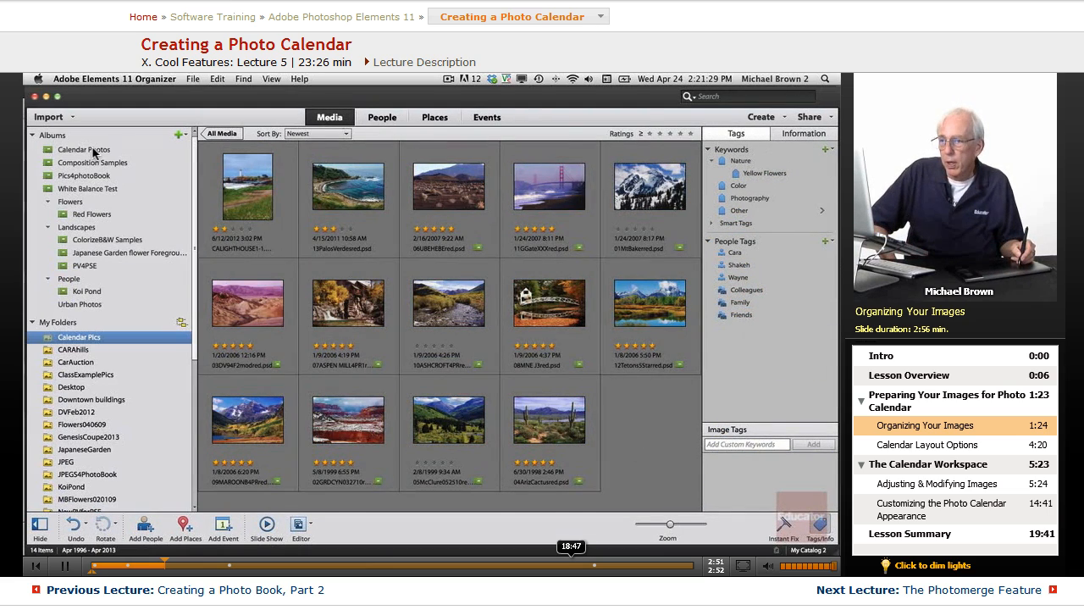
# - Review the 12-photo Calendar Photos album, then drop the lighthouse photo from Calendar Pics onto it
pyautogui.click(81, 149)
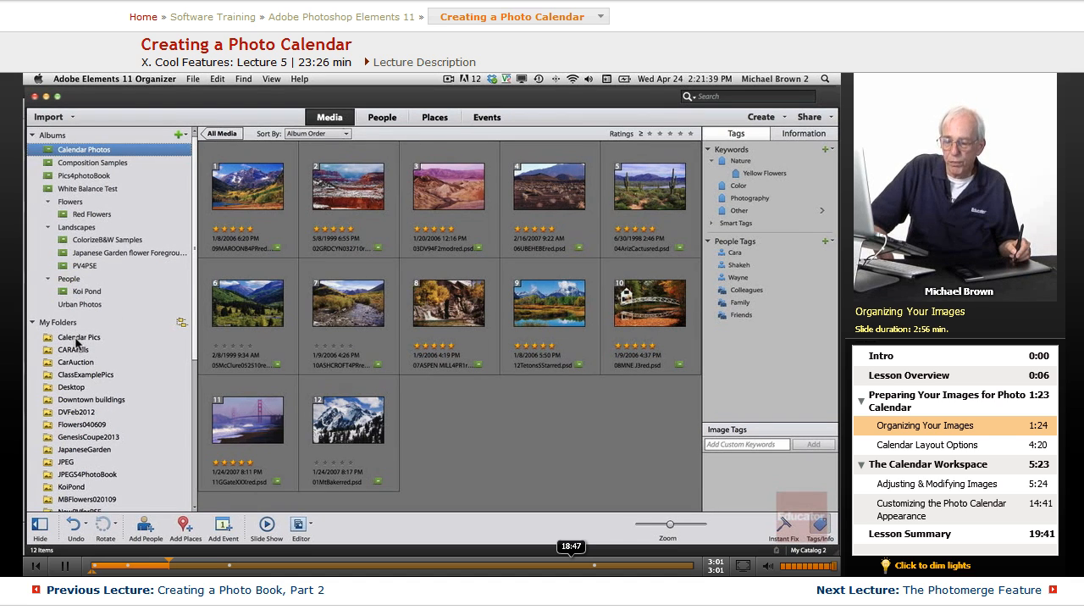
pyautogui.click(76, 336)
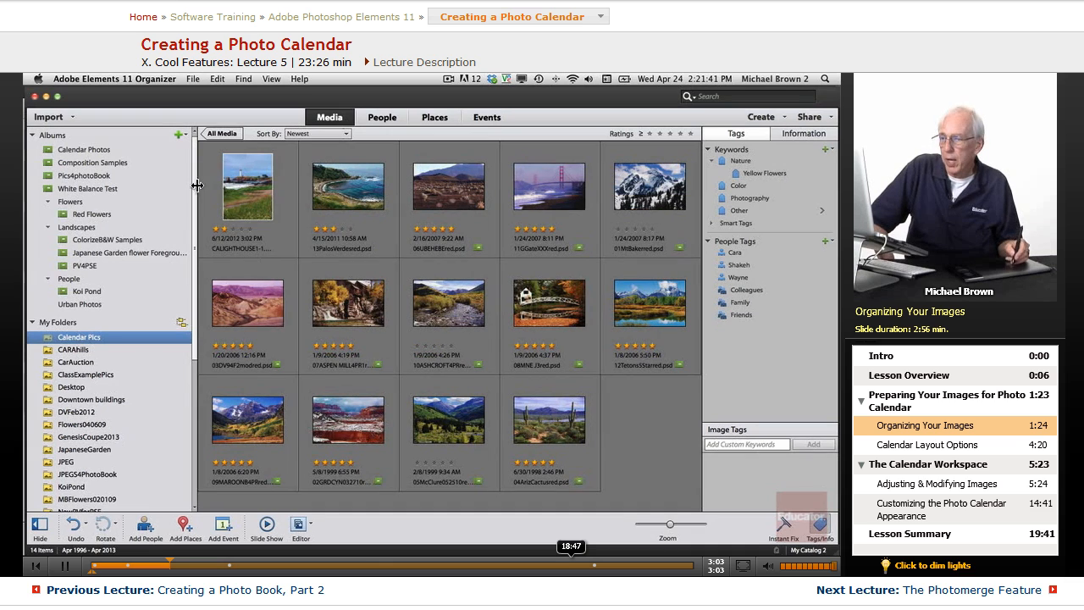
pyautogui.moveTo(295, 292)
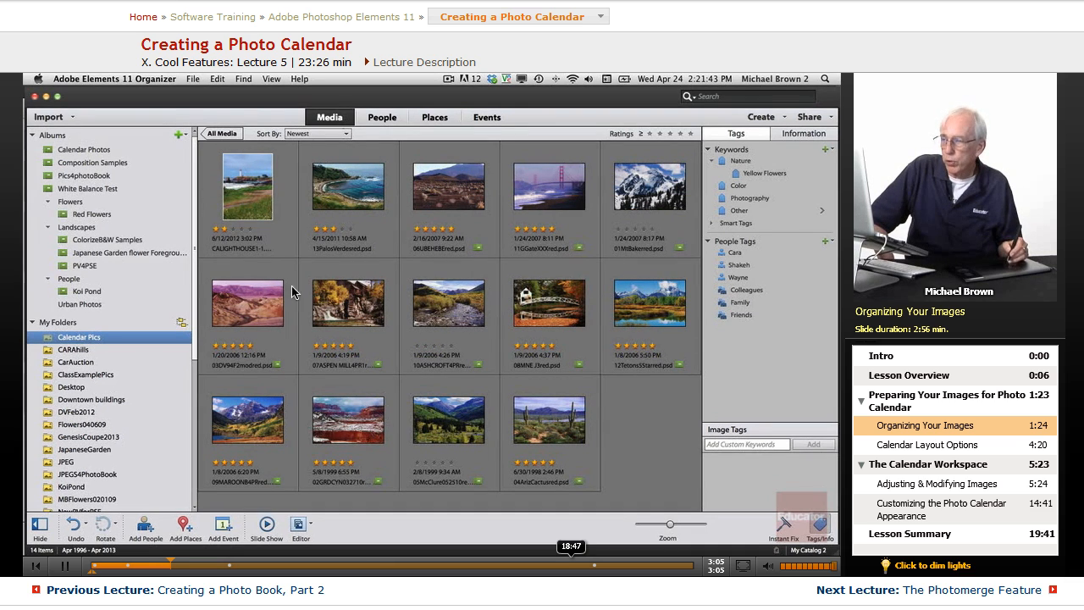
pyautogui.moveTo(247, 196)
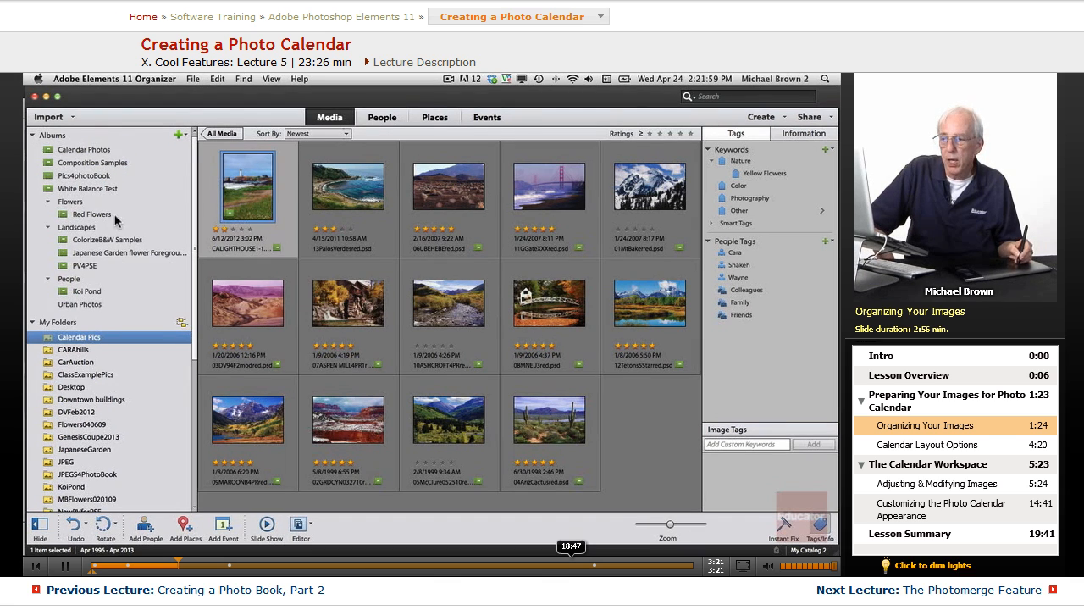
pyautogui.click(82, 149)
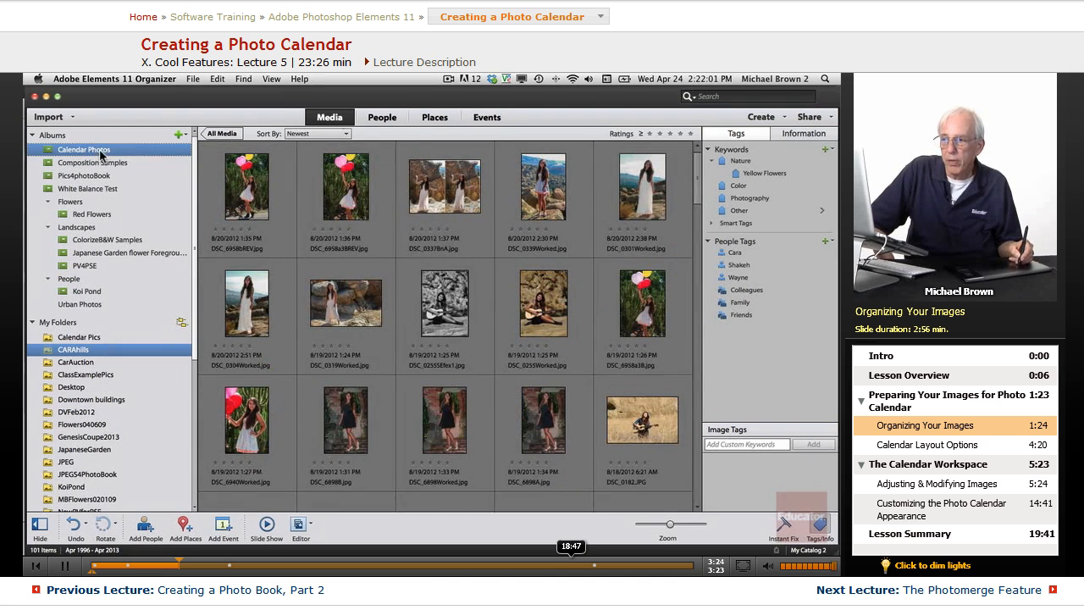
# - Open the Calendar Photos album, now holding 13 photos including the lighthouse
pyautogui.click(82, 149)
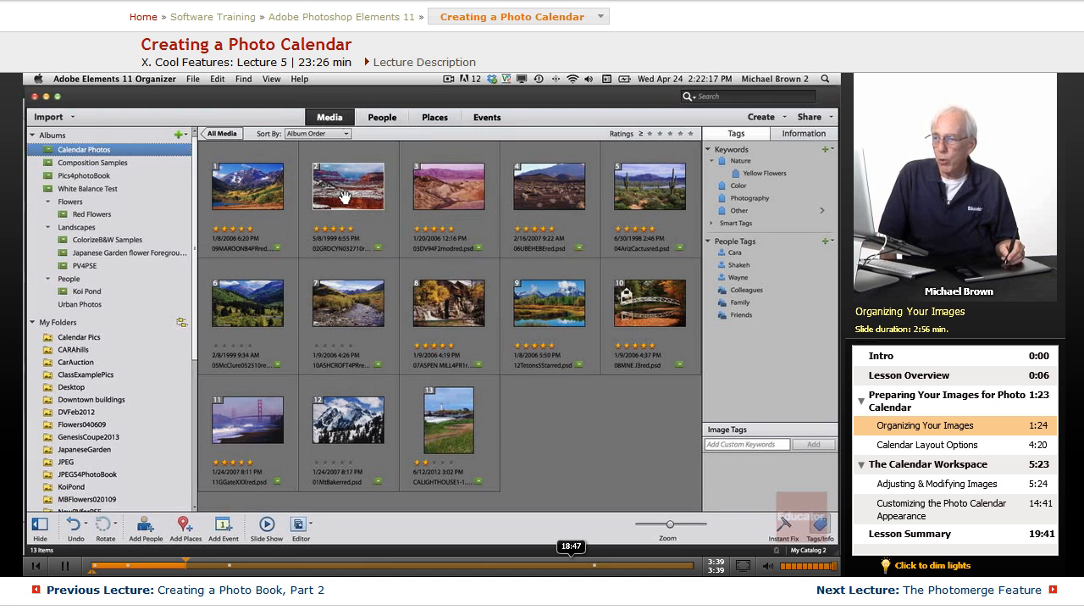
pyautogui.moveTo(404, 305)
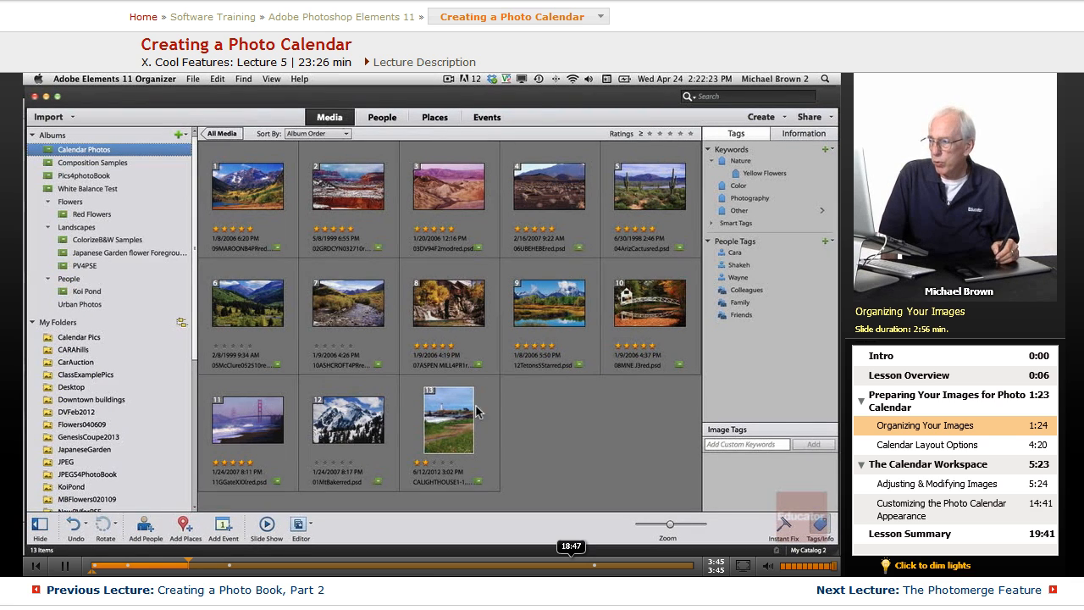
pyautogui.moveTo(318, 230)
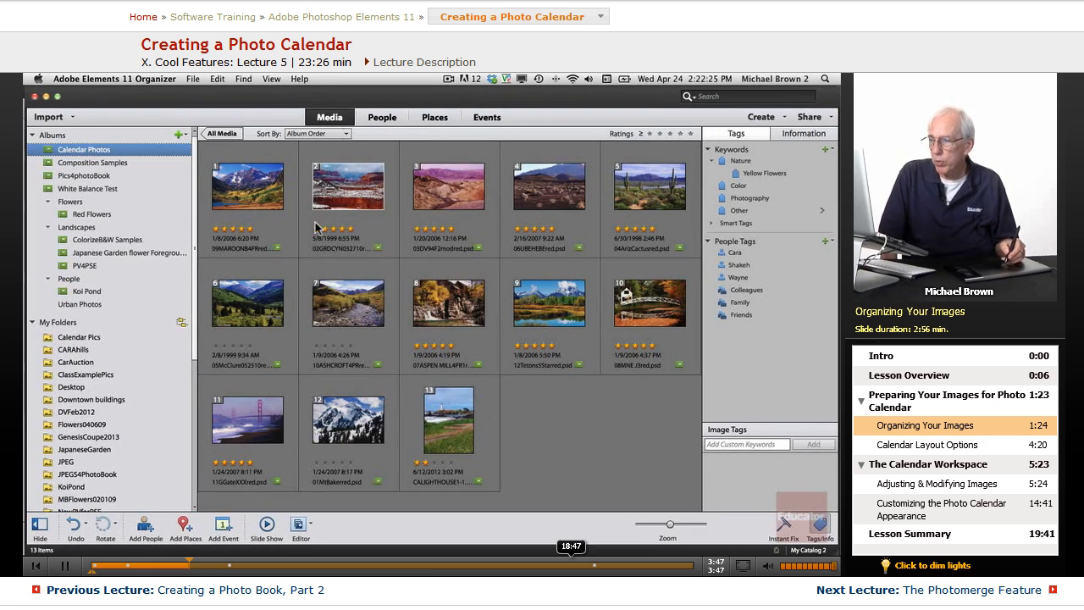
pyautogui.moveTo(590, 240)
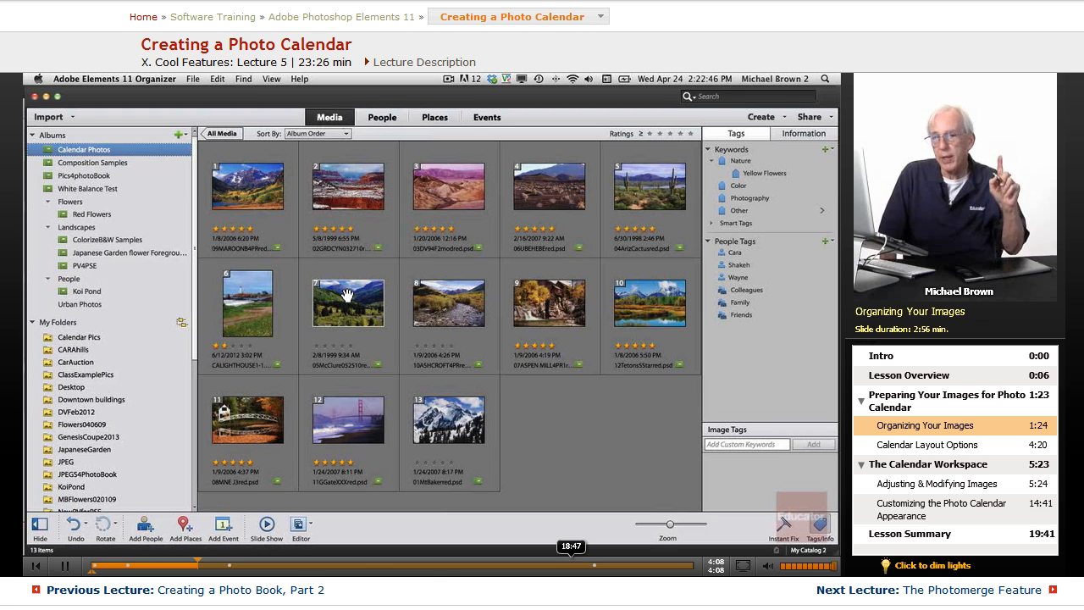
# - Select all 13 album photos and create a Photo Calendar from them
pyautogui.click(247, 185)
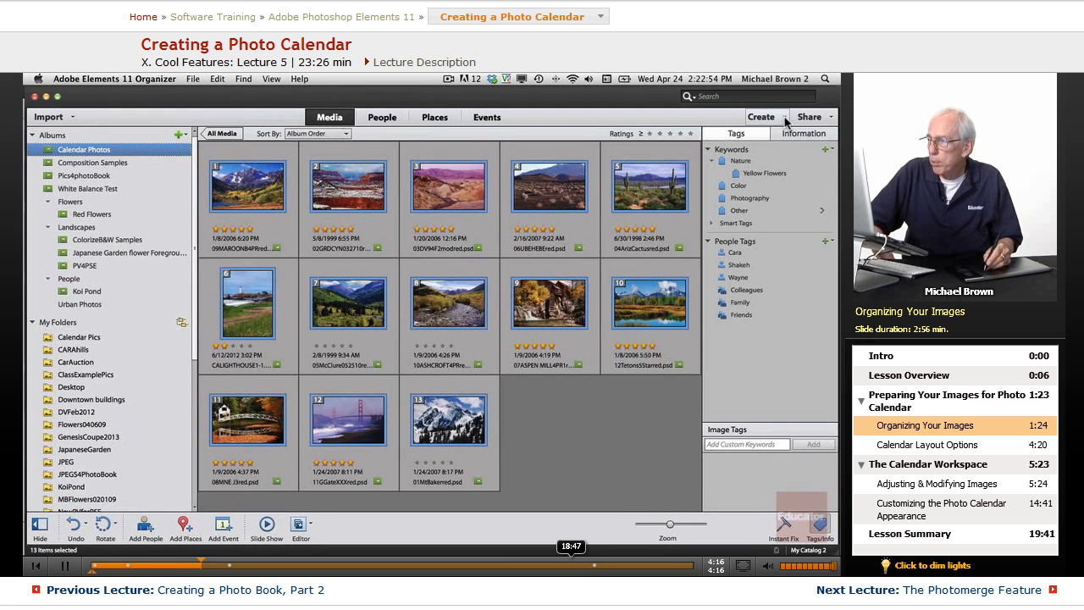
pyautogui.click(761, 117)
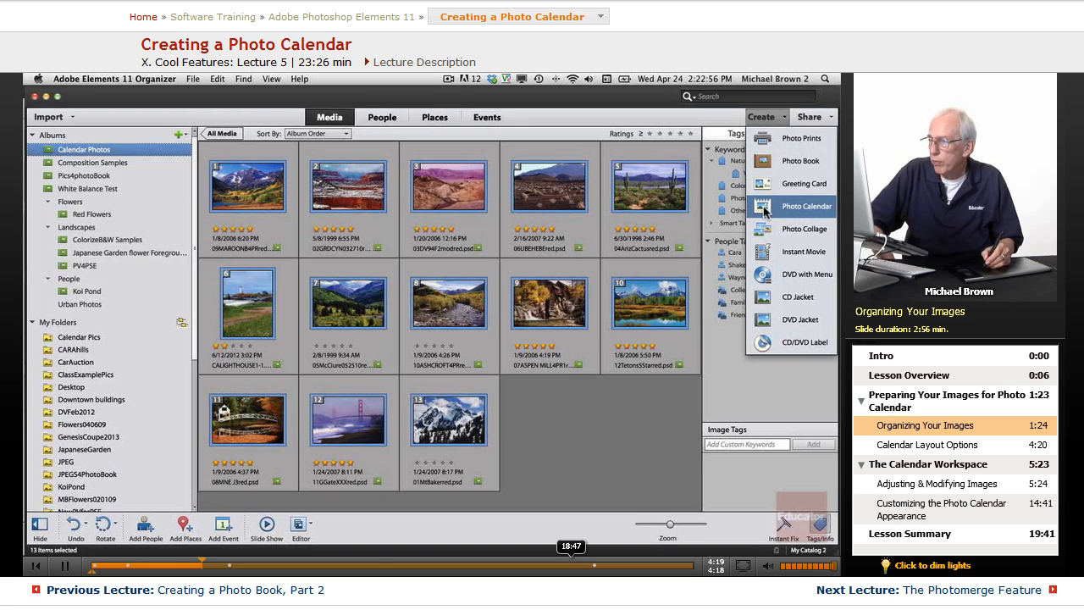
pyautogui.click(806, 206)
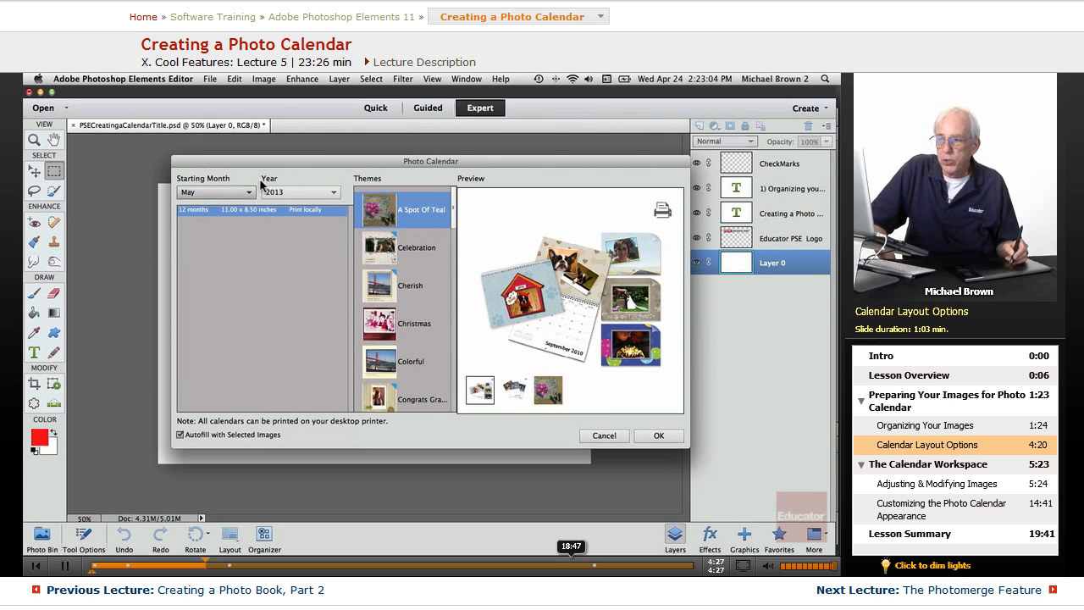
# - Set the Photo Calendar's Starting Month to January and Year to 2014
pyautogui.click(216, 192)
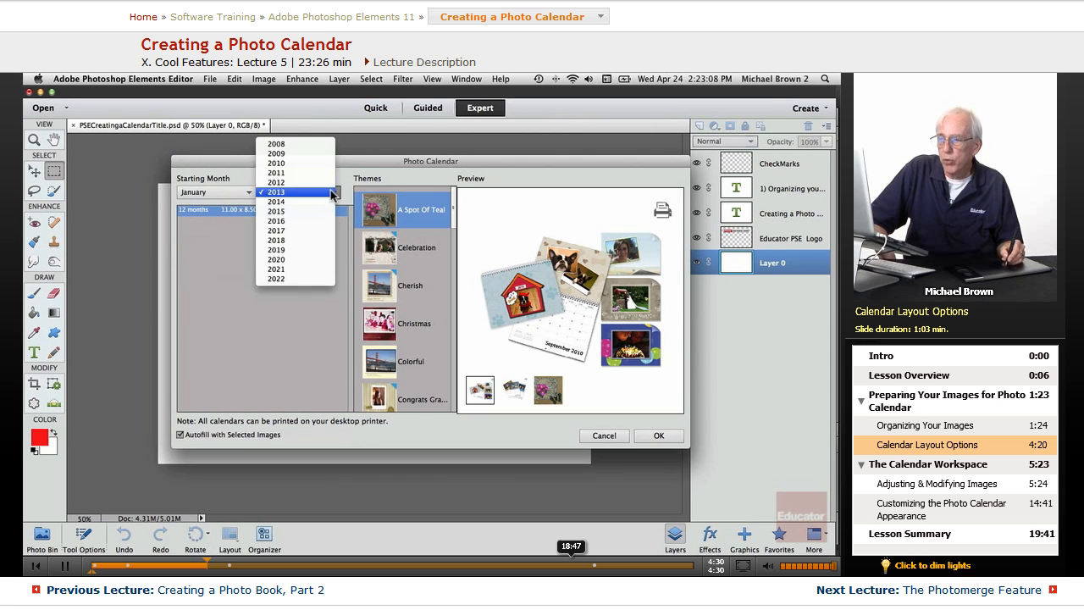
pyautogui.click(276, 201)
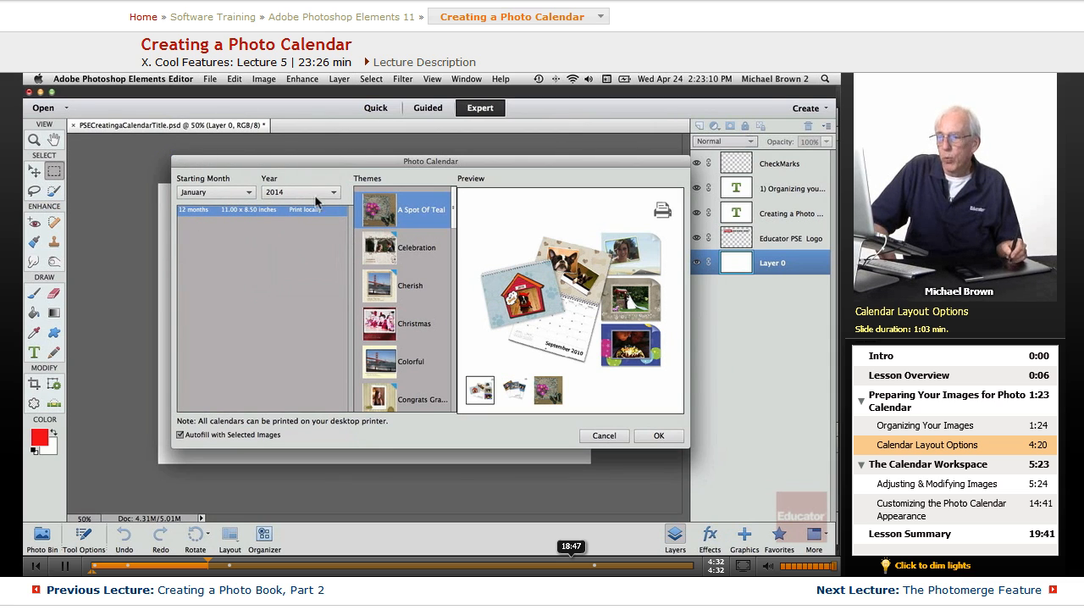
pyautogui.moveTo(306, 218)
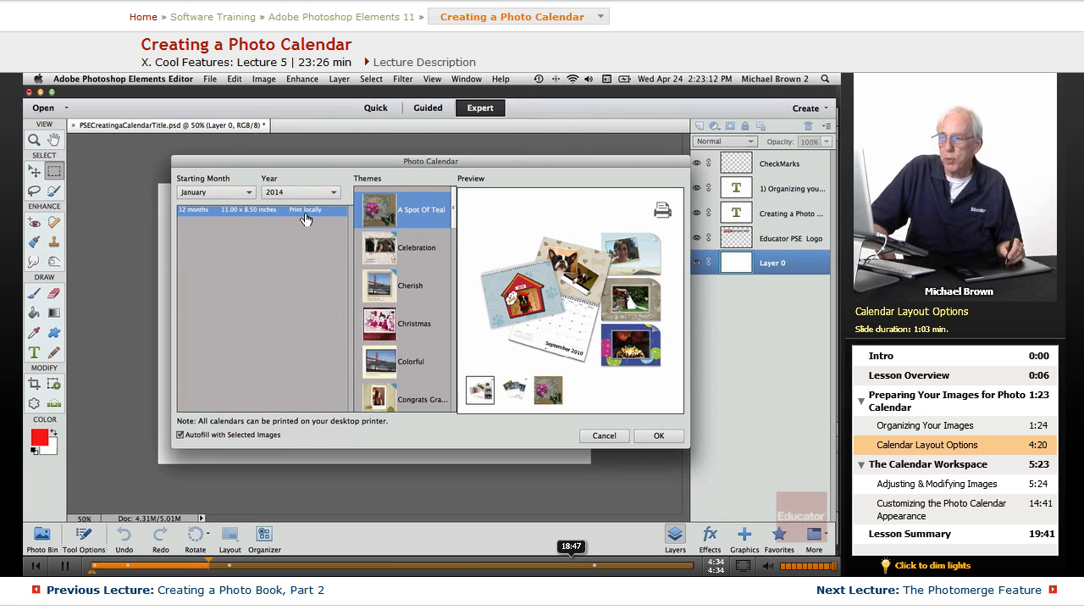
pyautogui.moveTo(336, 310)
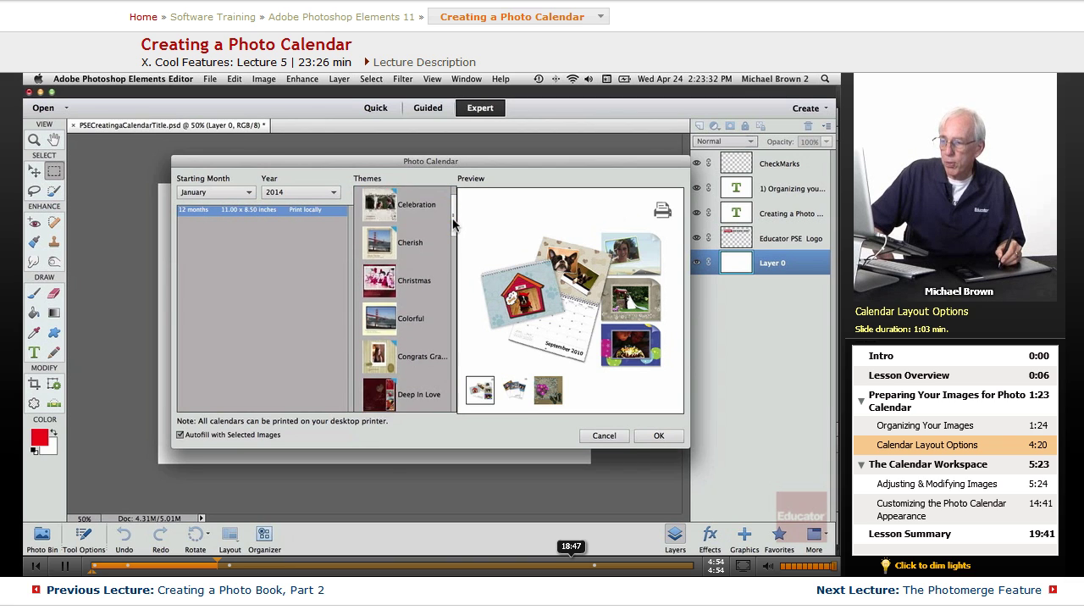
# - Select Designer Modern from the Themes list for the January 2014 calendar
pyautogui.scroll(-3)
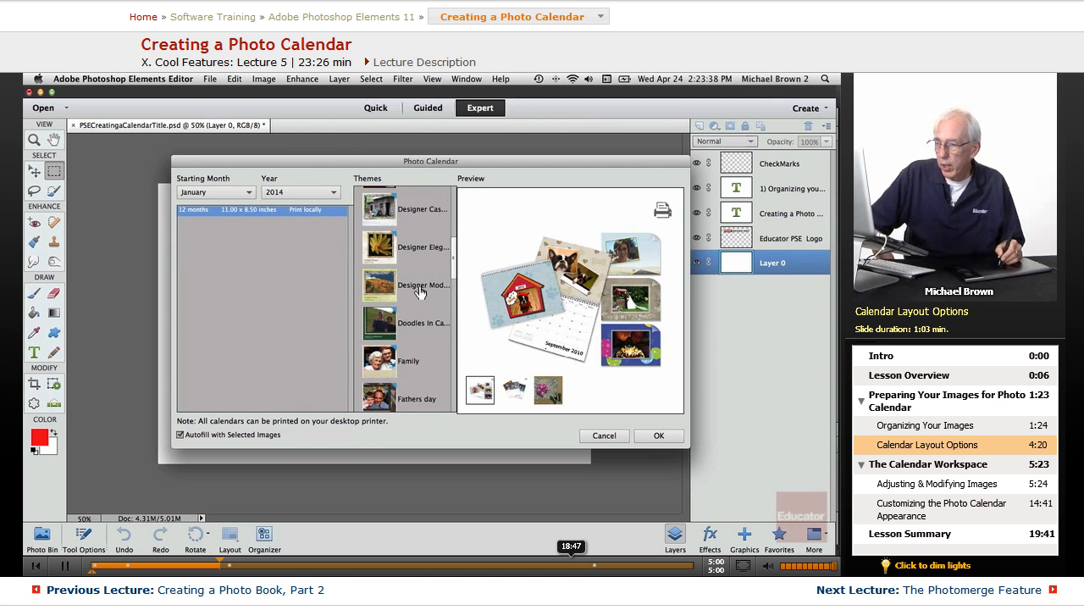
pyautogui.click(379, 286)
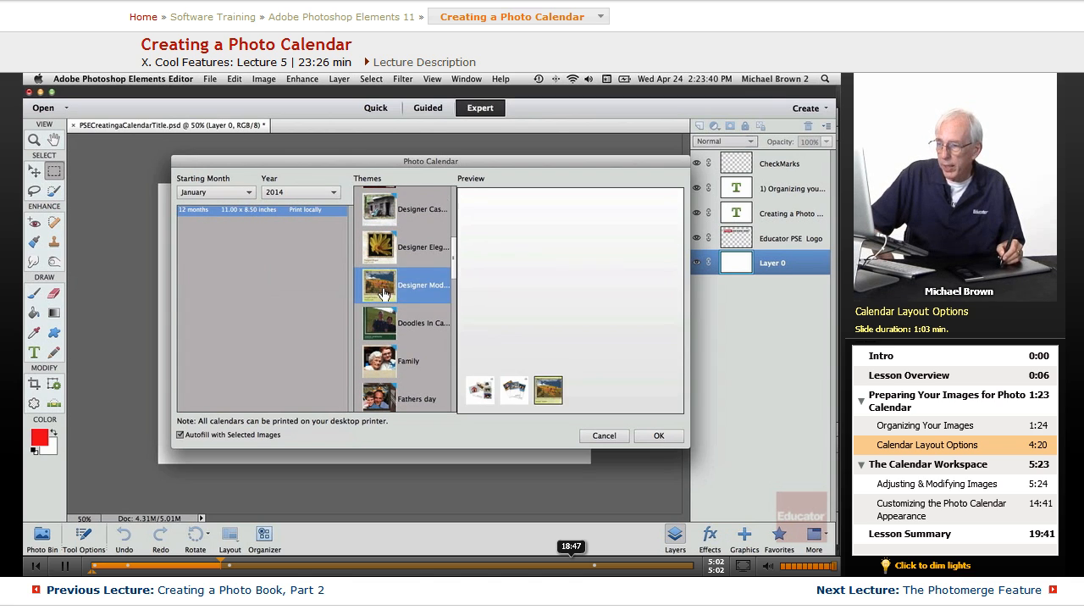
pyautogui.click(377, 284)
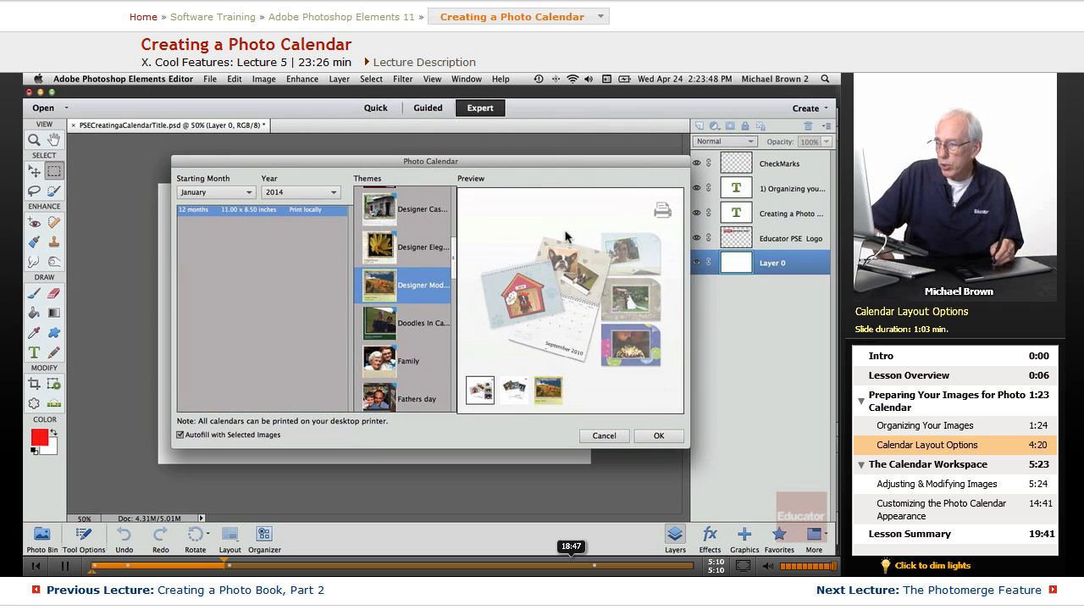
pyautogui.click(547, 390)
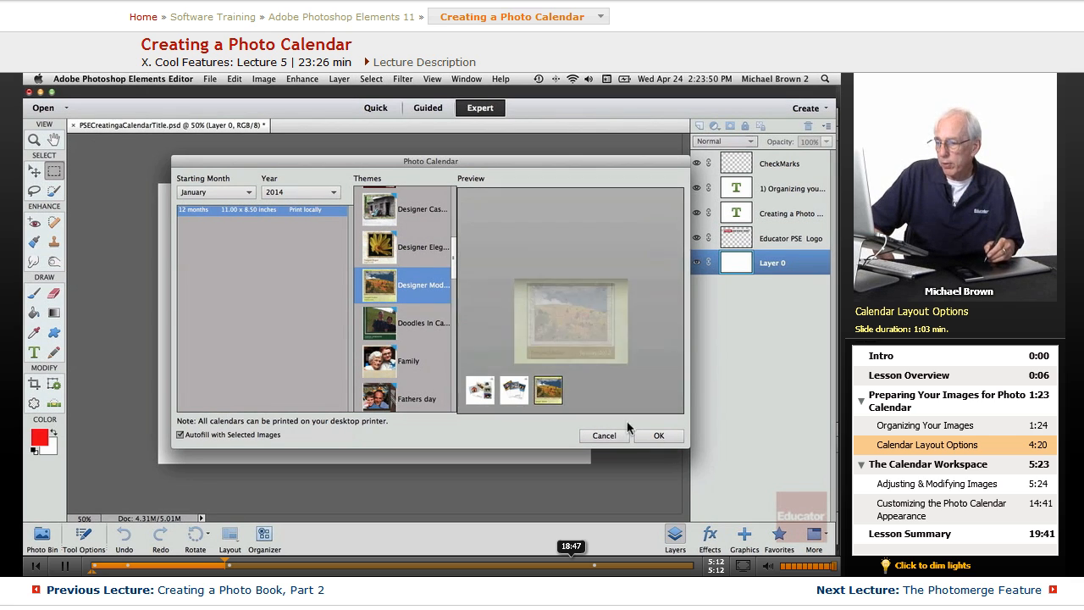